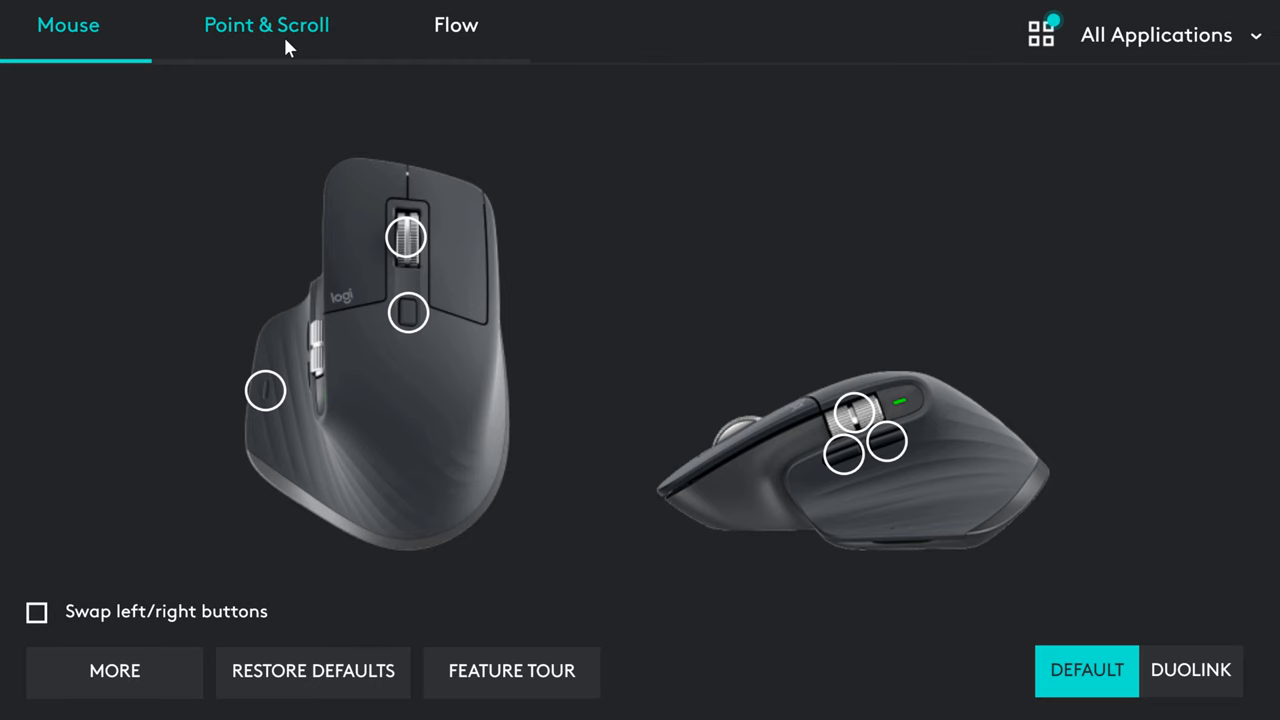
- Open the Flow tab to view the Logitech Flow welcome page, Flow still disabled
left_click(458, 24)
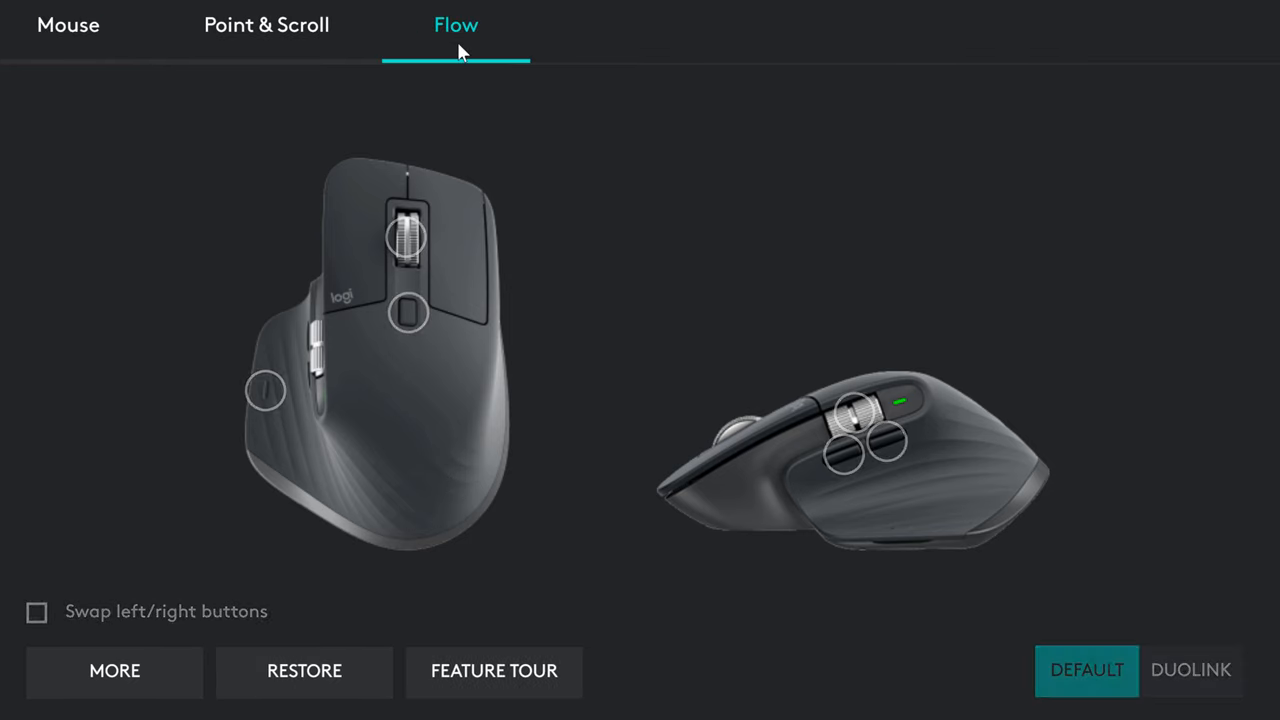
left_click(454, 23)
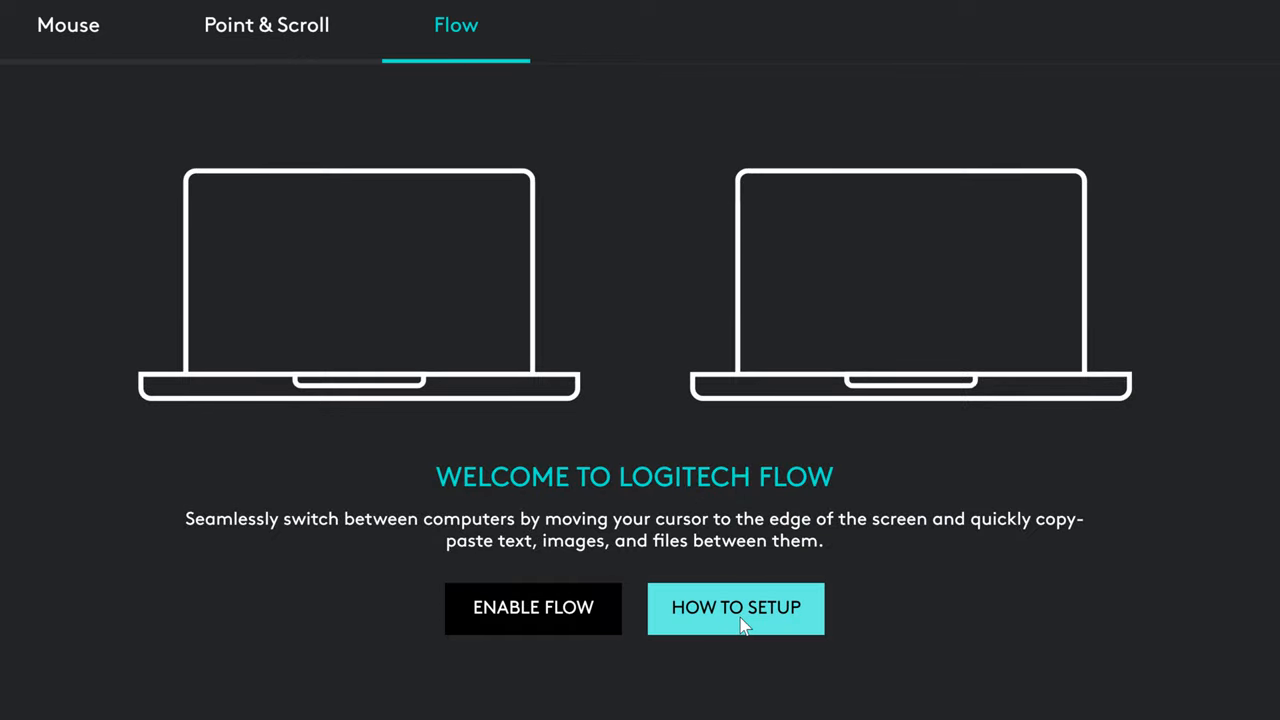
mouse_move(360, 311)
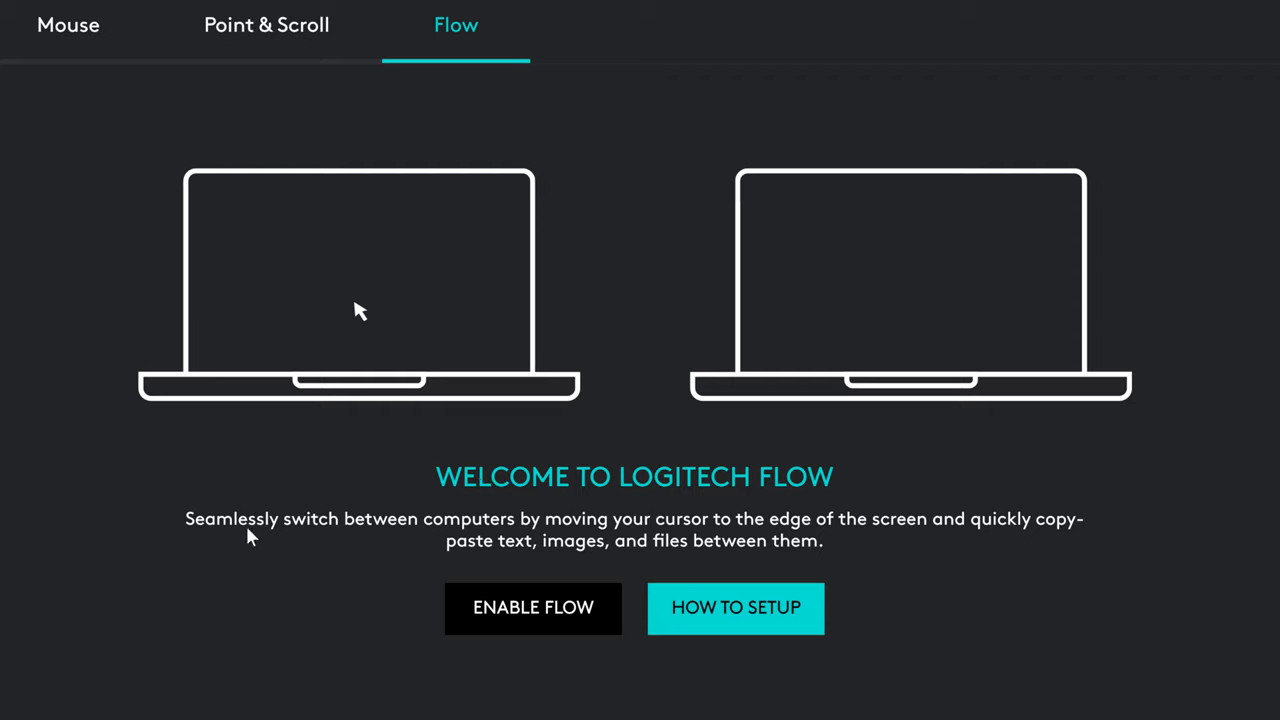
mouse_move(1001, 258)
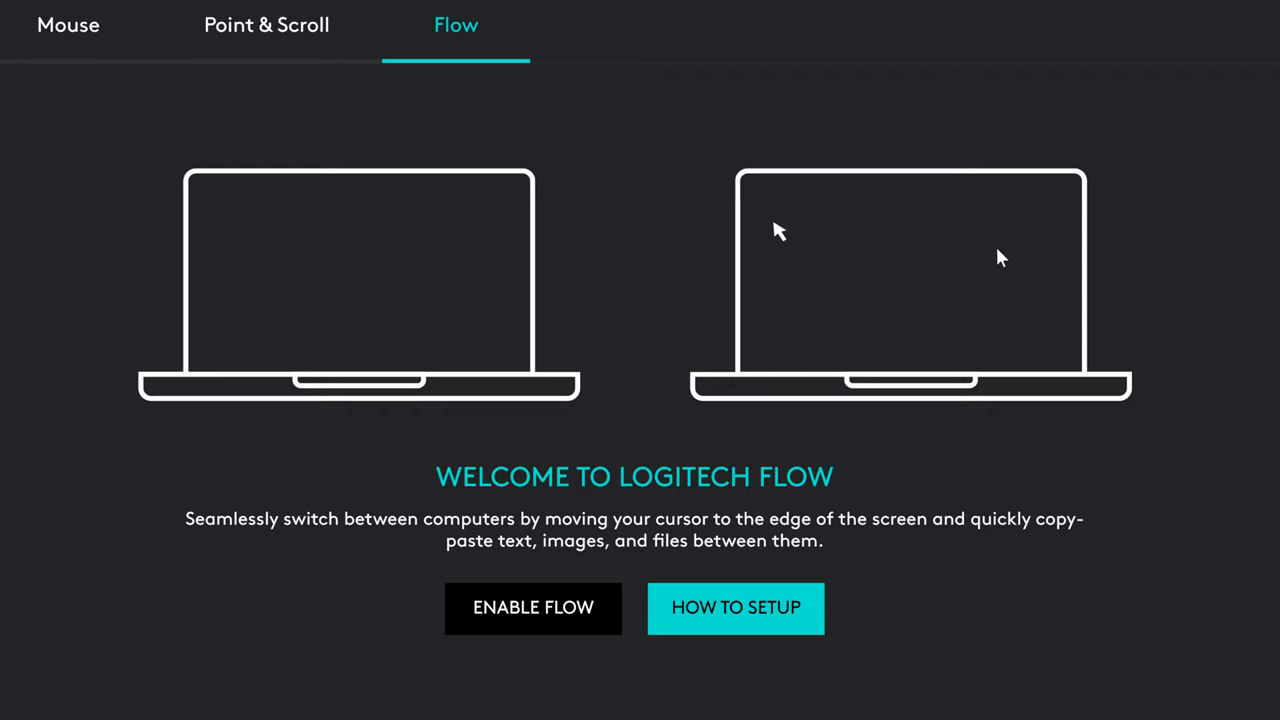
mouse_move(757, 563)
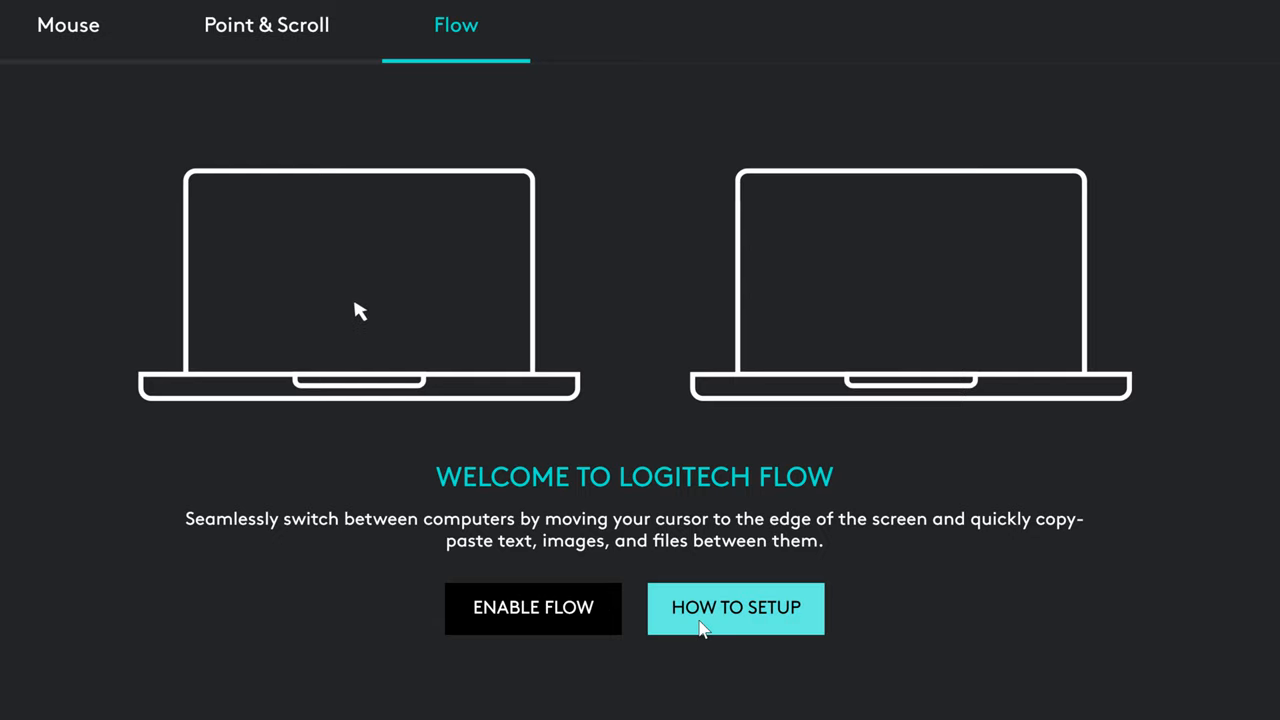
mouse_move(643, 561)
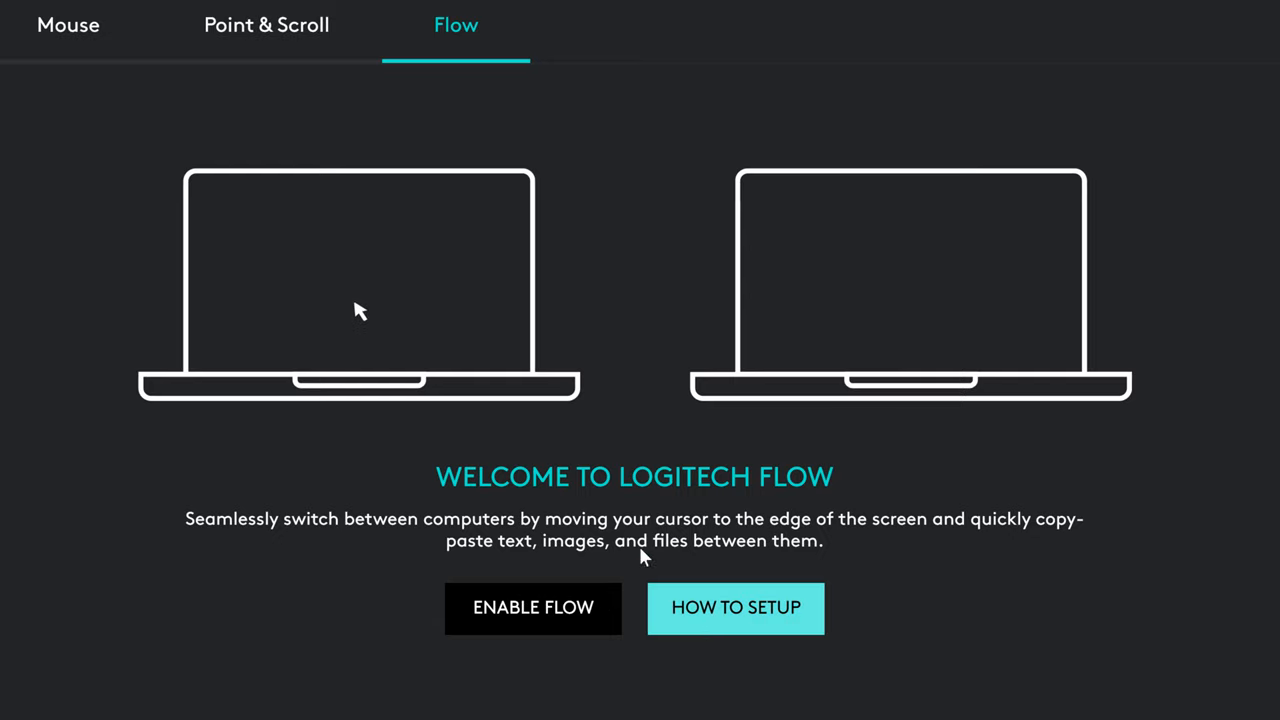
- Show the Point & Scroll tab with pointer speed, SmartShift and ratchet scroll settings
left_click(266, 24)
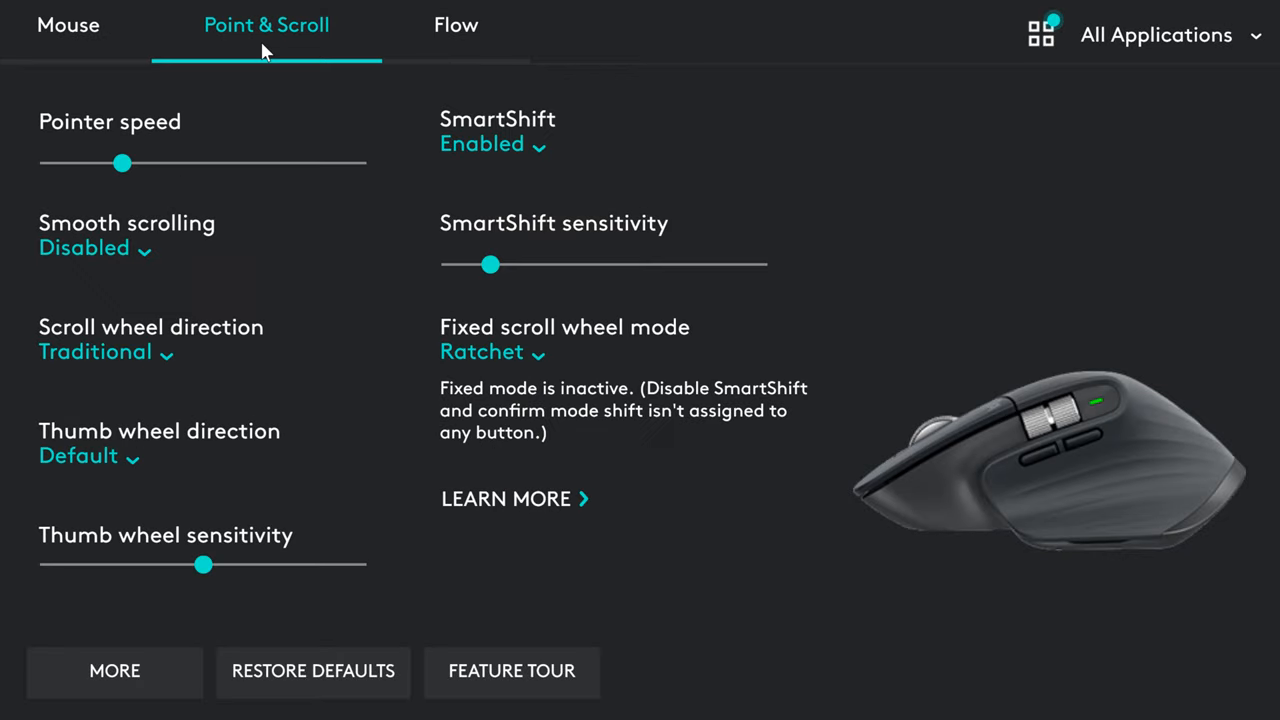
mouse_move(118, 600)
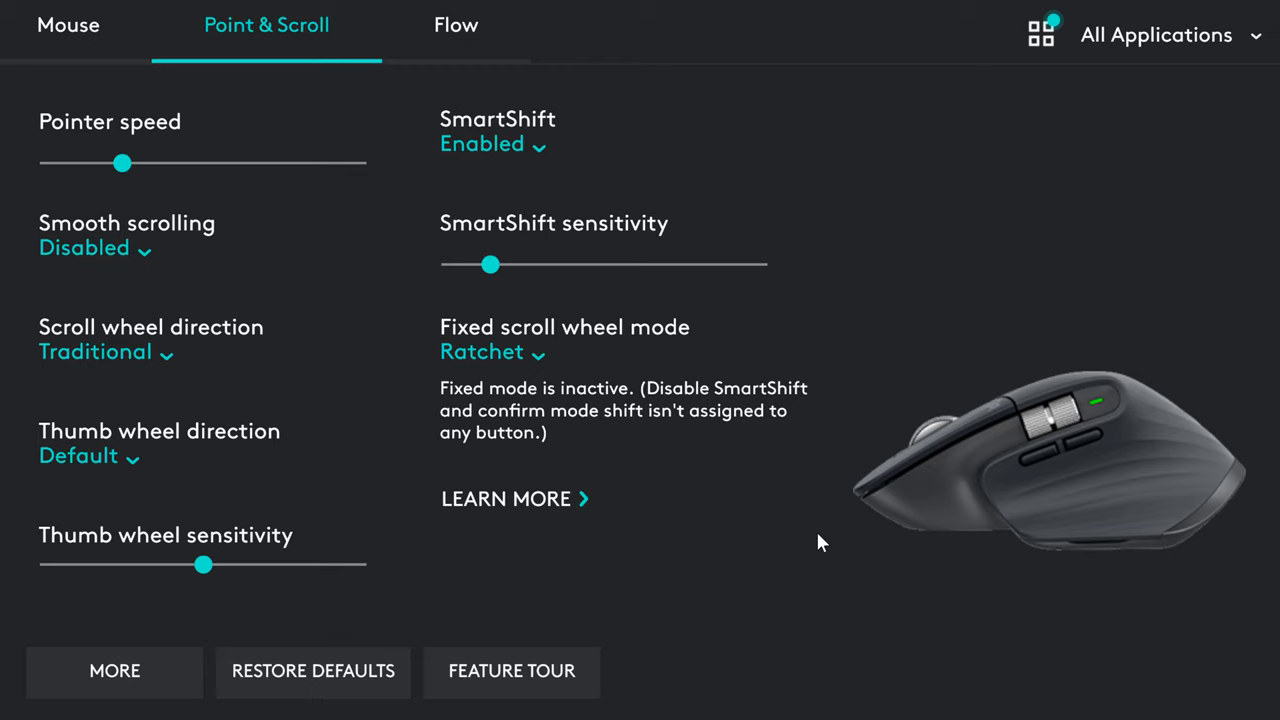
mouse_move(816, 541)
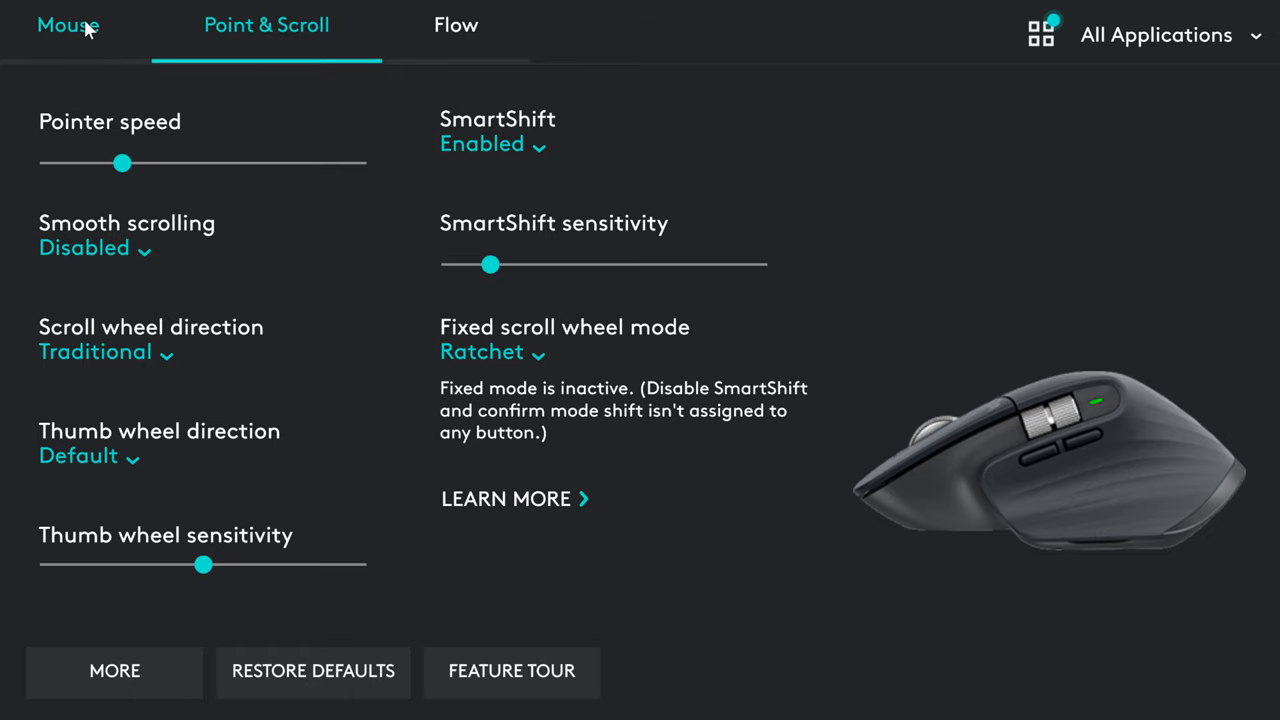
- Switch to the Mouse tab showing the button diagram on top and side views
left_click(64, 25)
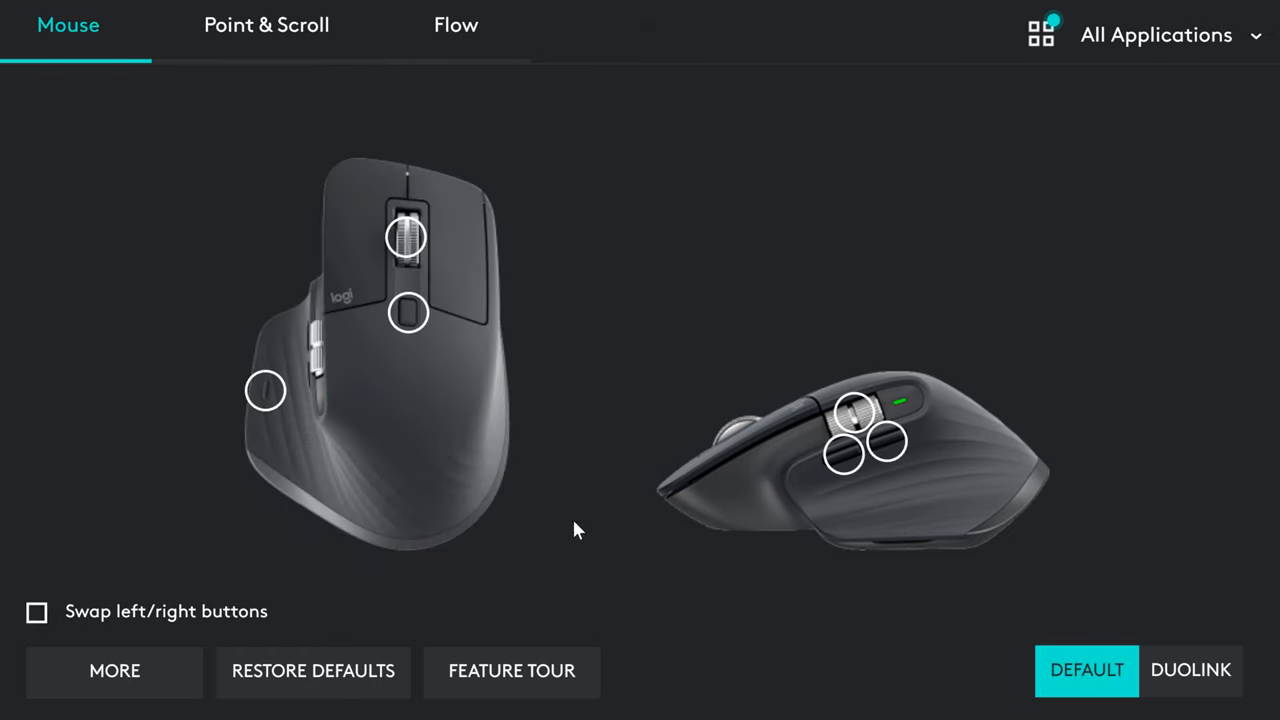
mouse_move(415, 253)
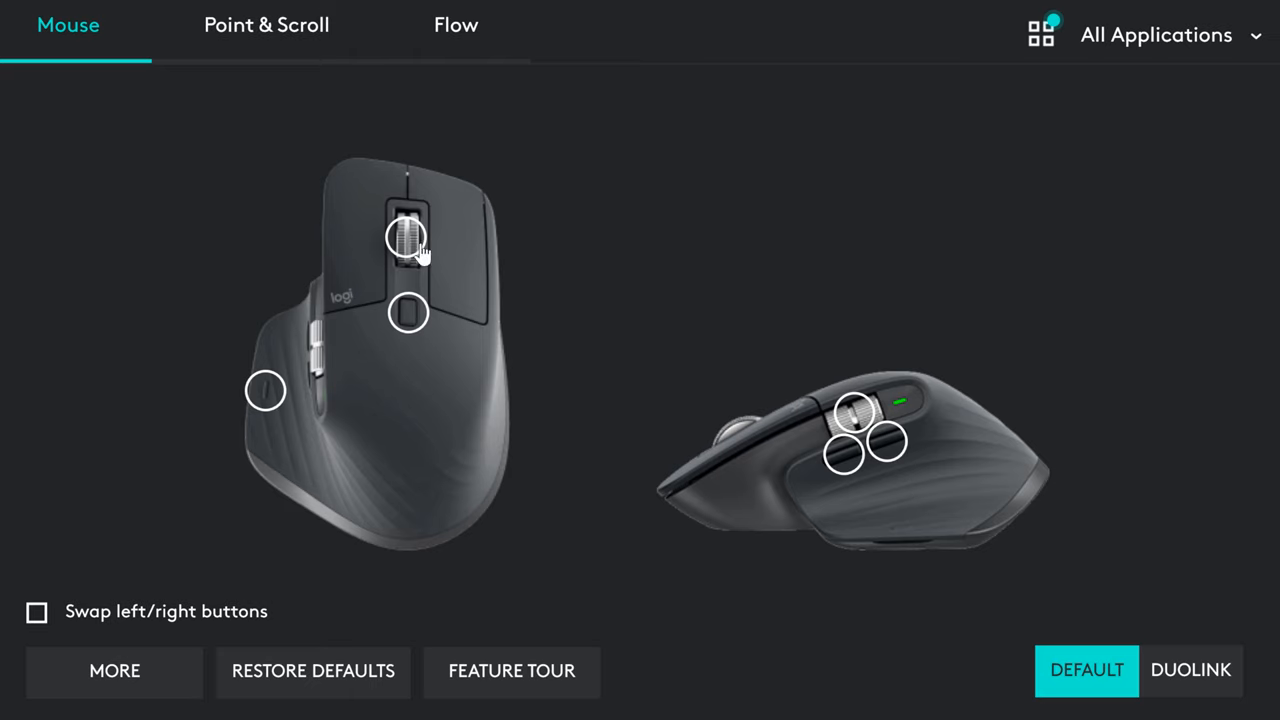
mouse_move(408, 315)
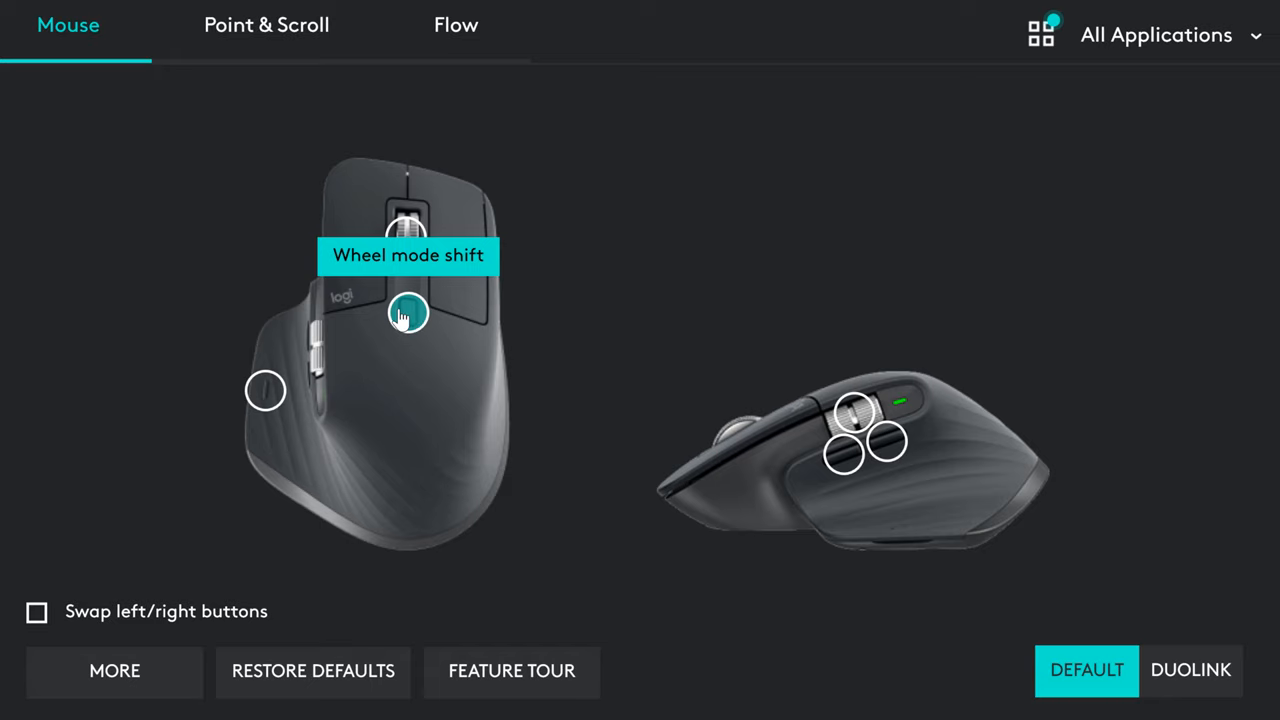
mouse_move(632, 338)
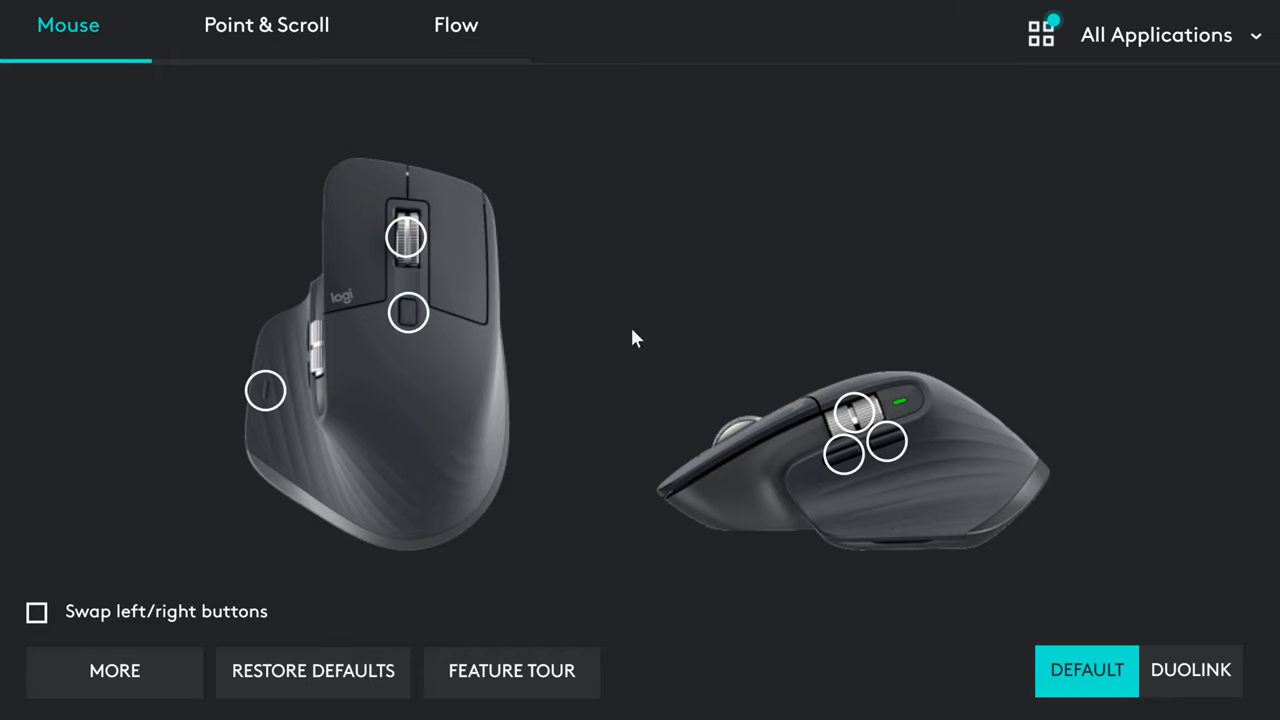
- Show the wheel mode shift button's full action list down to system commands and None
left_click(406, 312)
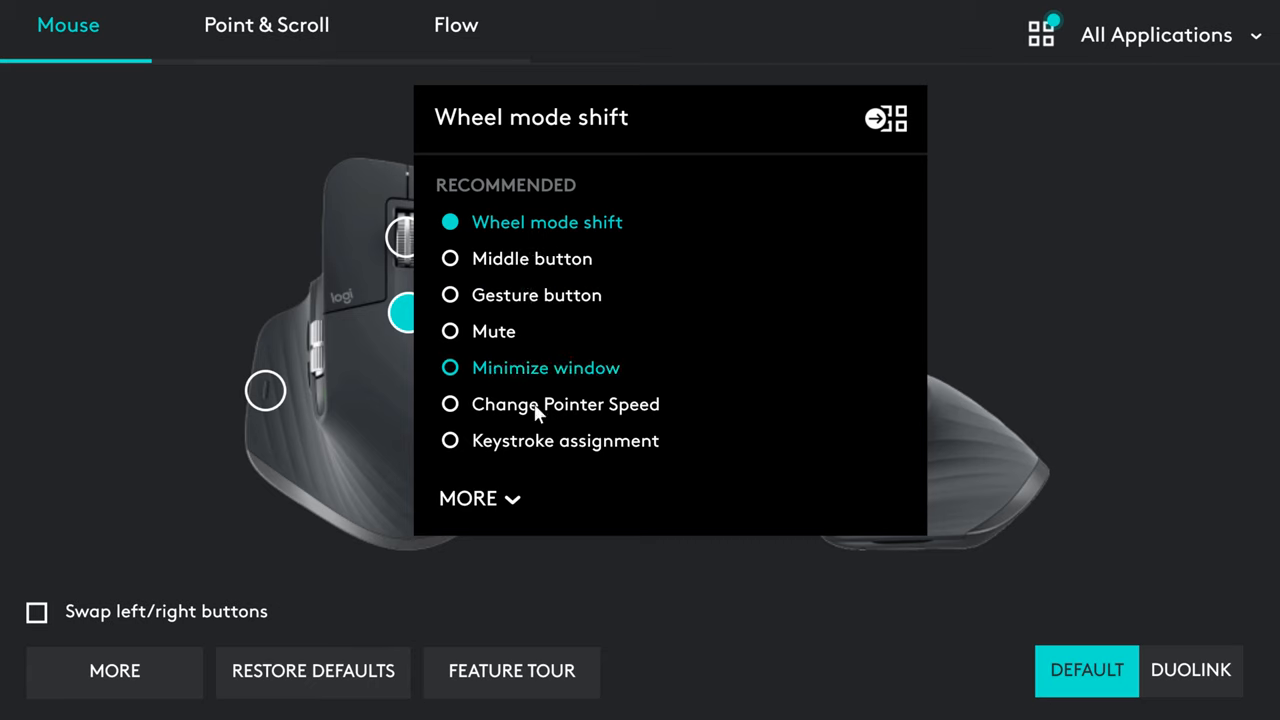
mouse_move(547, 443)
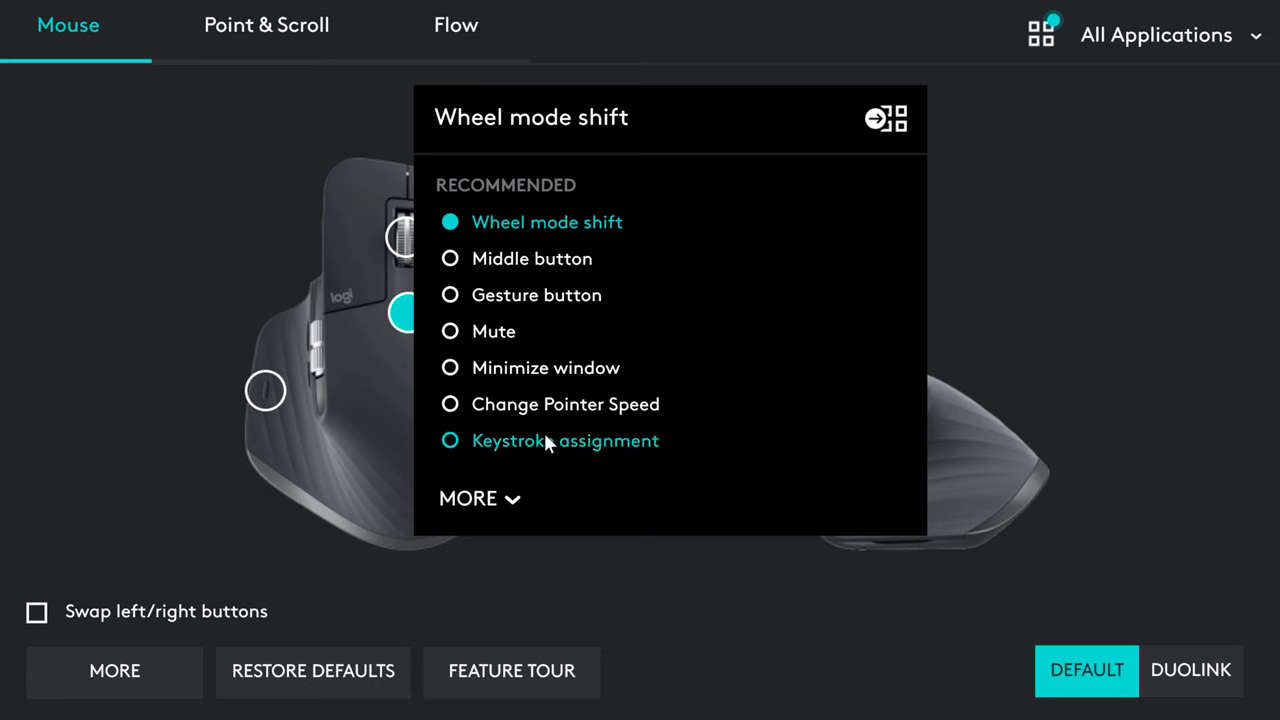
mouse_move(512, 493)
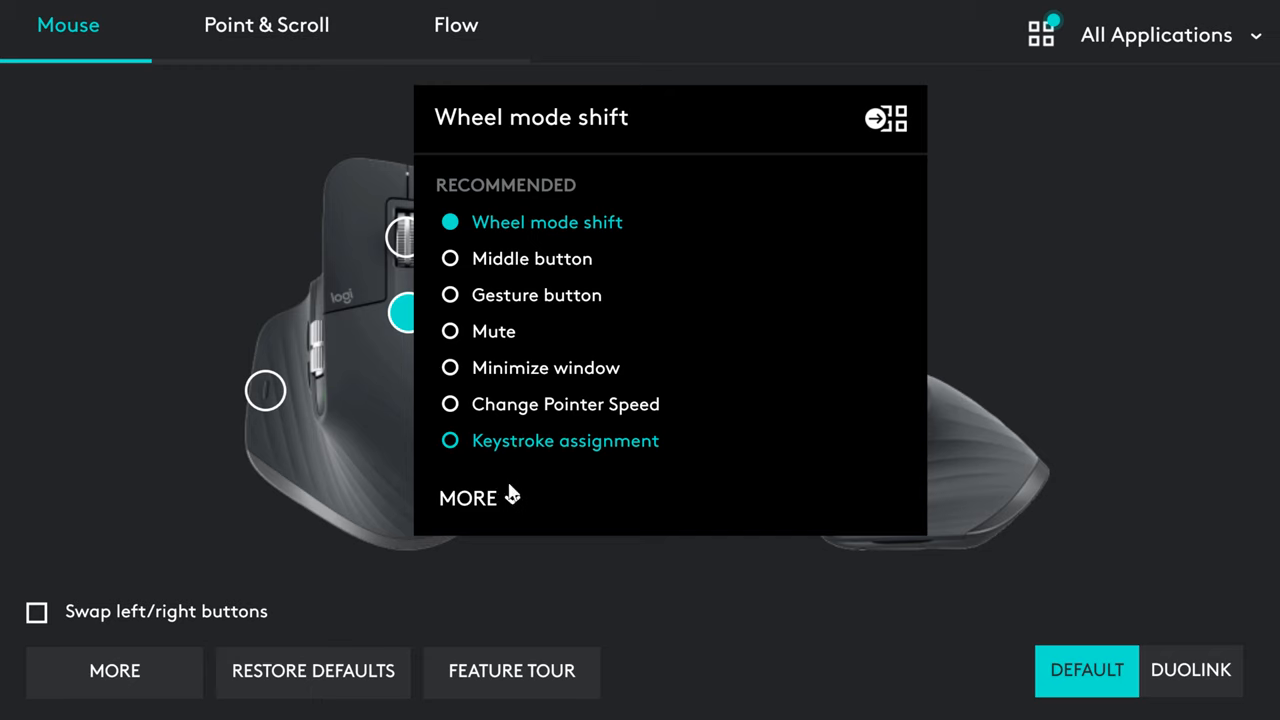
left_click(468, 498)
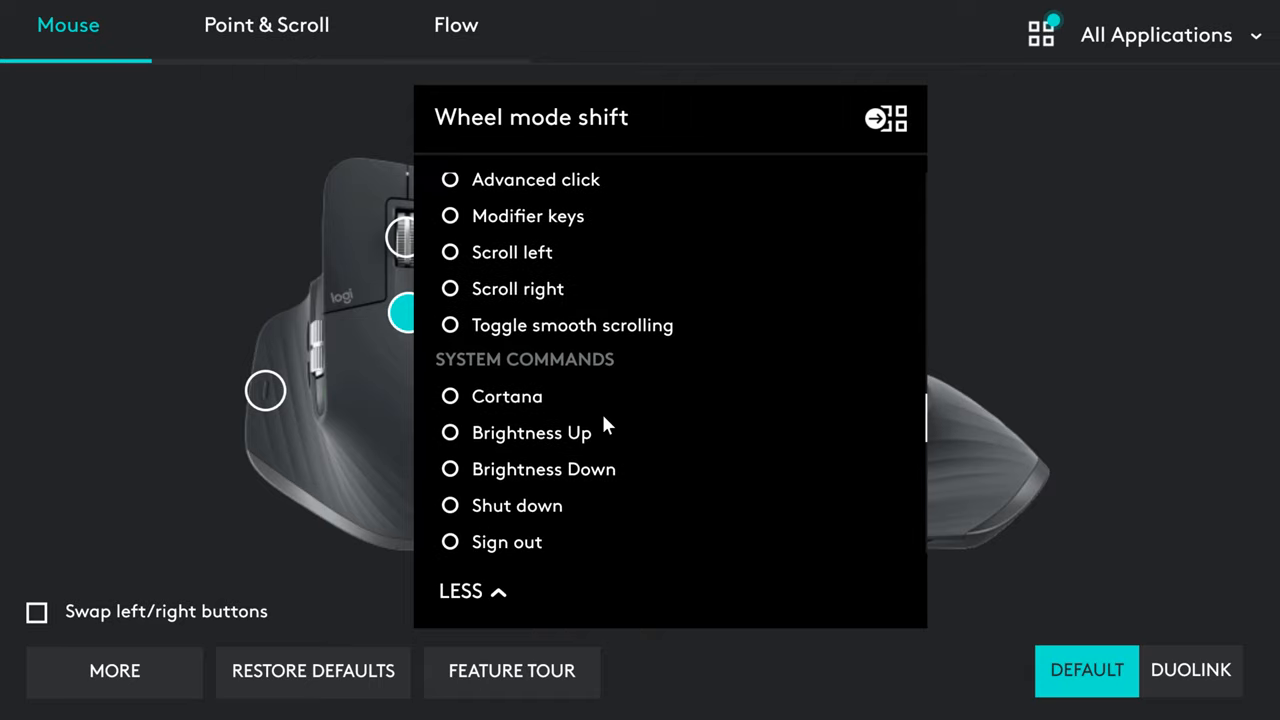
scroll("down", 3)
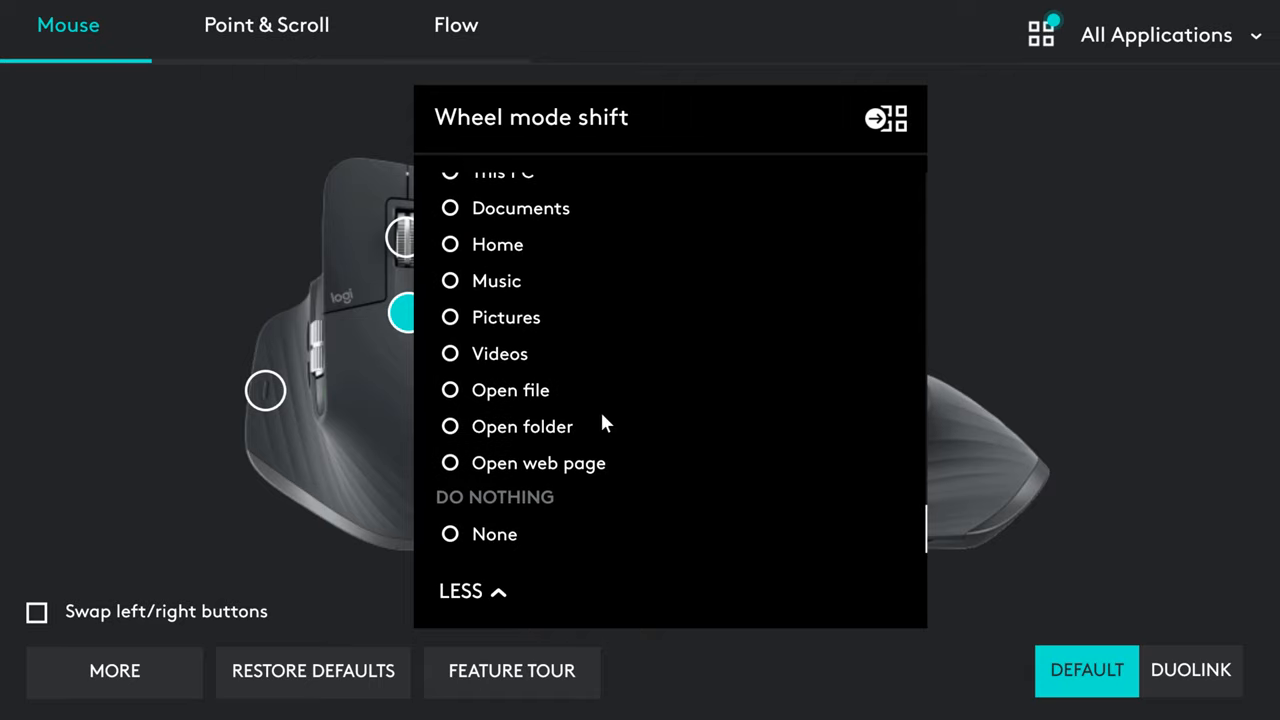